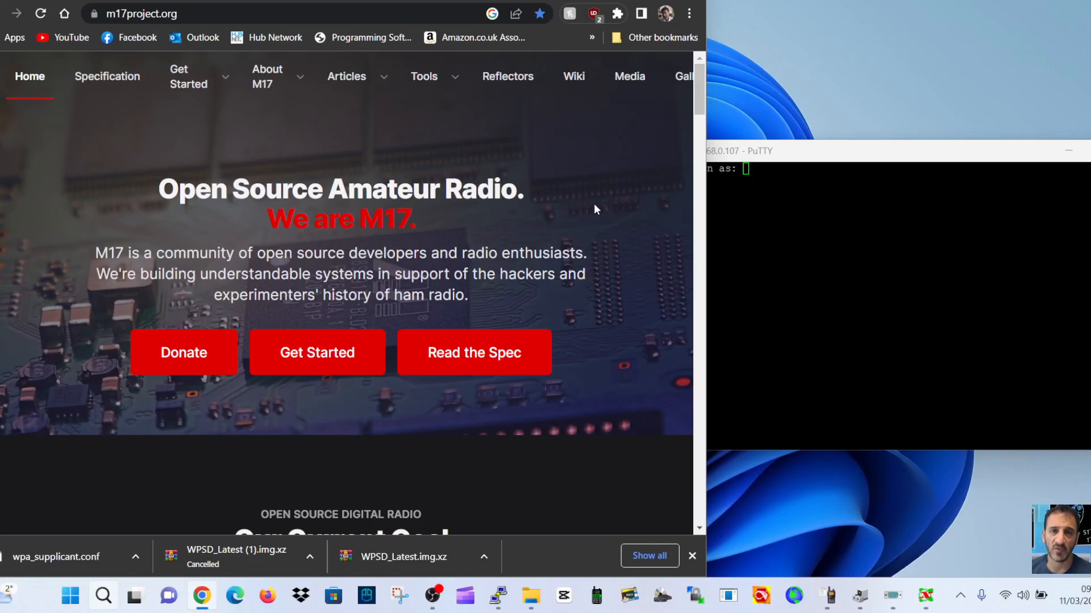
{"action": "mouse_move", "coordinate": [866, 155]}
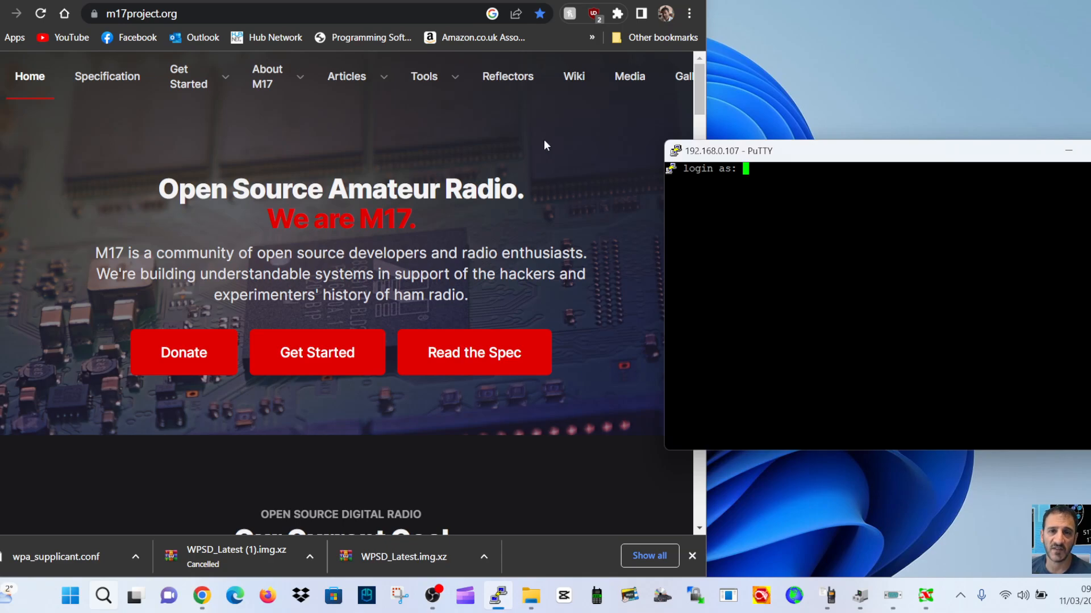
- Browse the Pi-Star and Etcher pages, then open m17project.org/articles/updating-pistar
{"action": "left_click", "coordinate": [188, 77]}
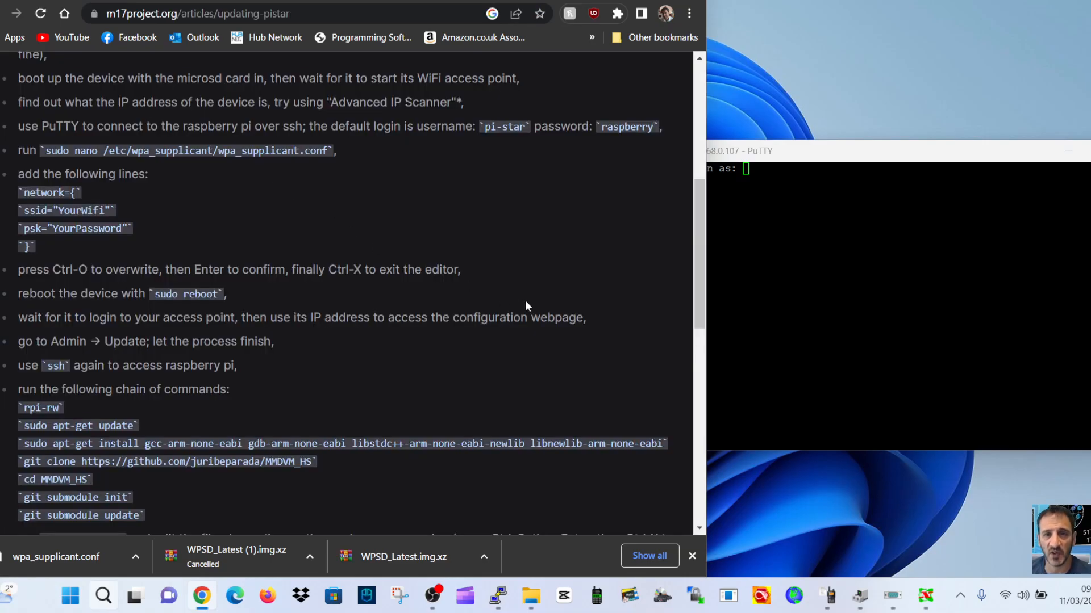
{"action": "mouse_move", "coordinate": [541, 249]}
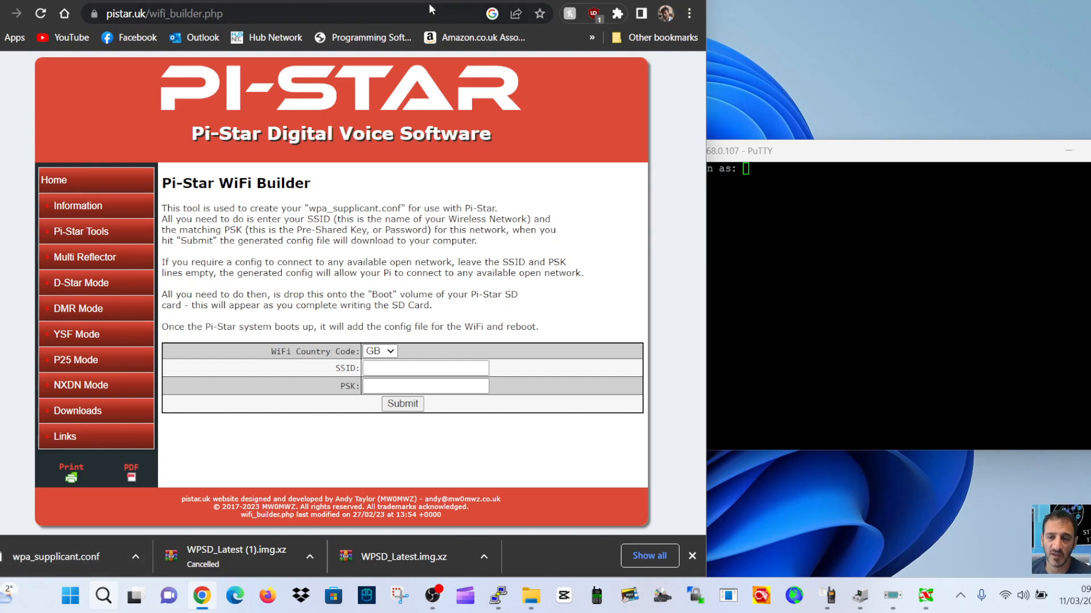
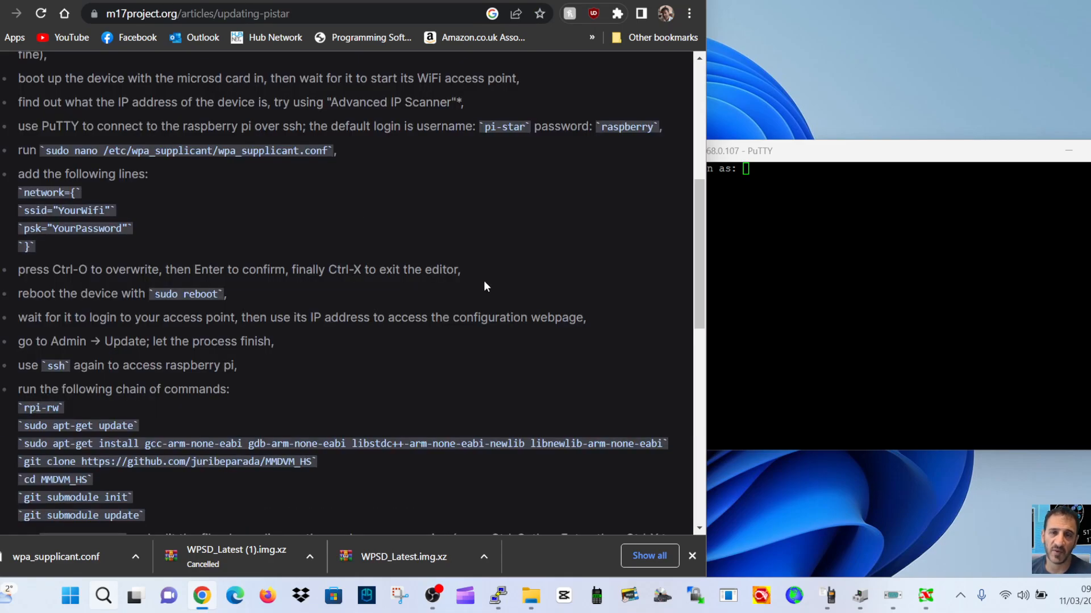
- Scroll the updating-pistar article to its heading and first Windows instructions
{"action": "scroll", "scroll_direction": "up", "scroll_amount": 3}
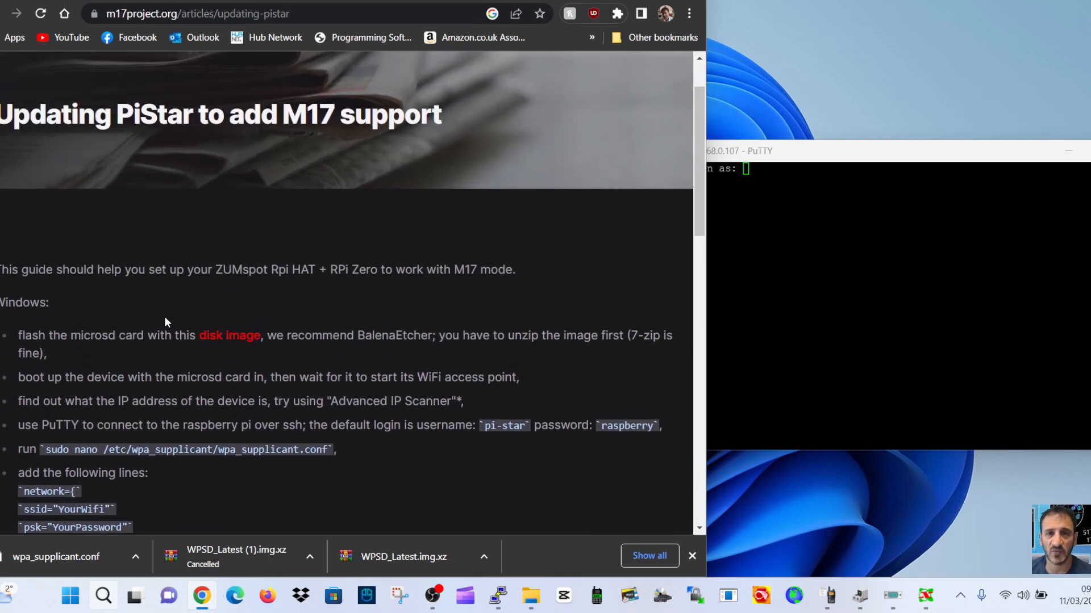
{"action": "scroll", "scroll_direction": "down", "scroll_amount": 3}
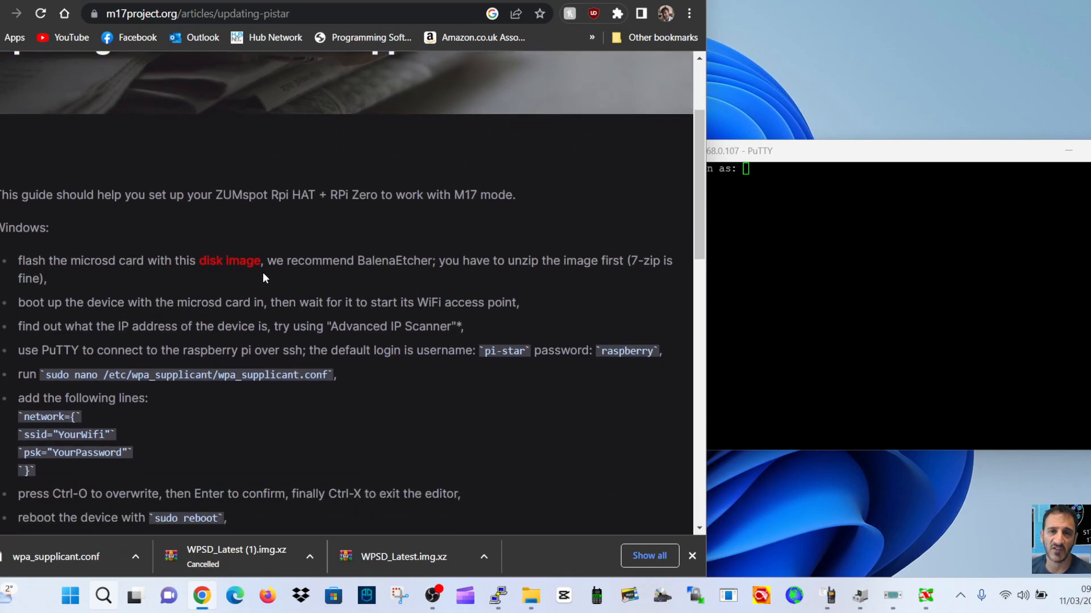
{"action": "mouse_move", "coordinate": [586, 277]}
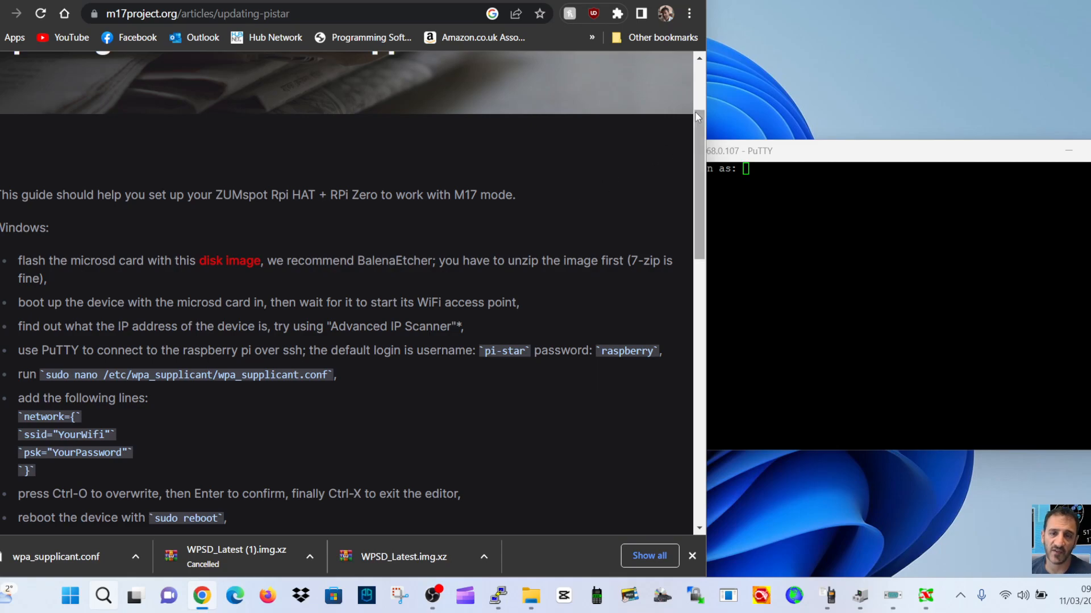
{"action": "mouse_move", "coordinate": [456, 176]}
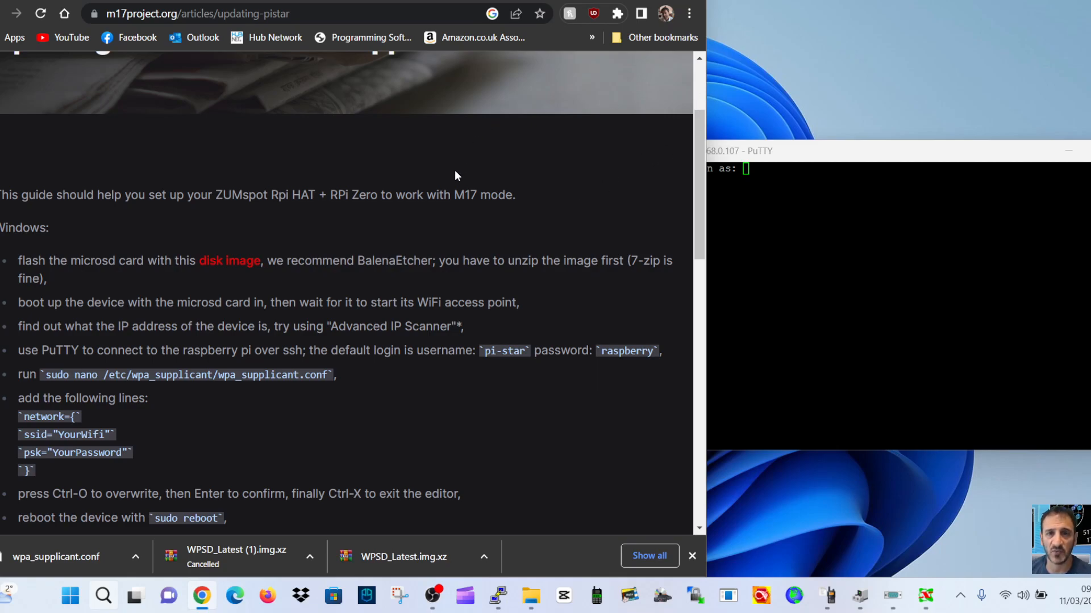
{"action": "mouse_move", "coordinate": [472, 190]}
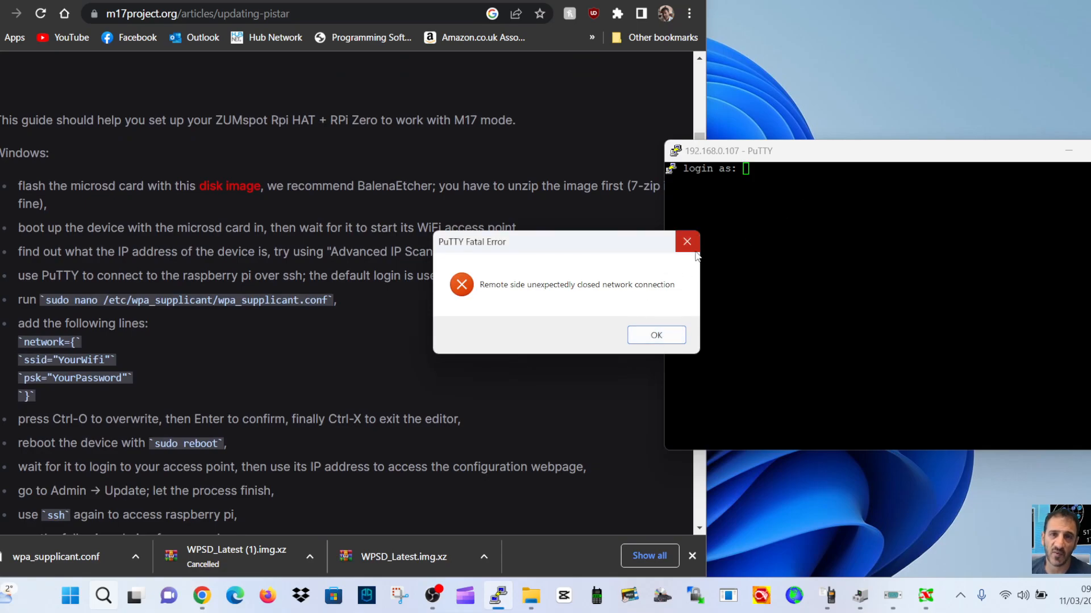
{"action": "mouse_move", "coordinate": [687, 241]}
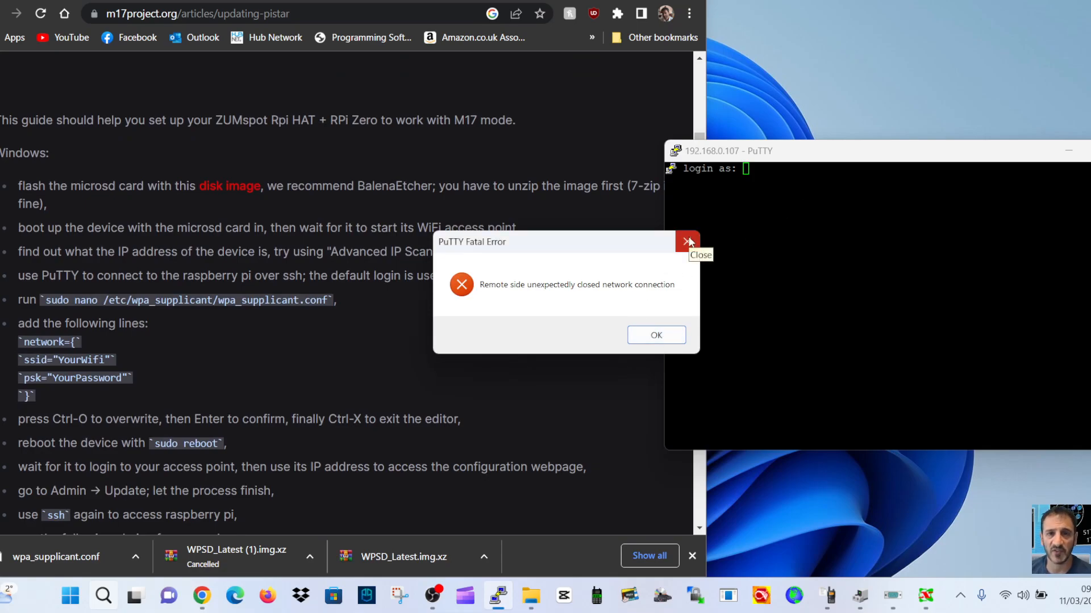
- Close the PuTTY Fatal Error dialog and start a Windows search
{"action": "left_click", "coordinate": [655, 334]}
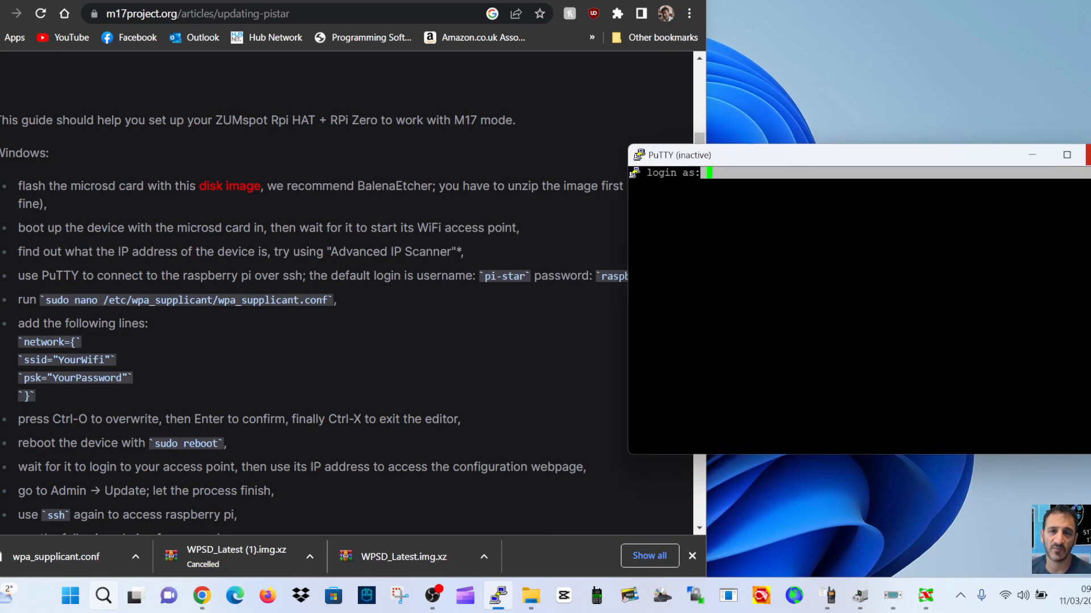
{"action": "left_click", "coordinate": [135, 596]}
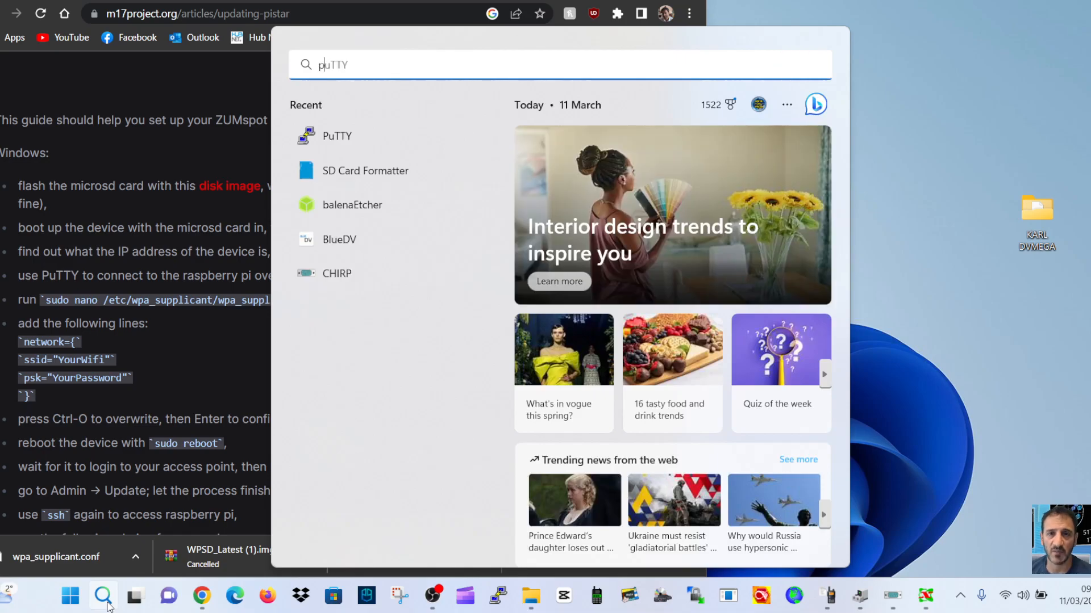
- Search for 'puTTY' and launch the PuTTY app
{"action": "type", "text": "tty"}
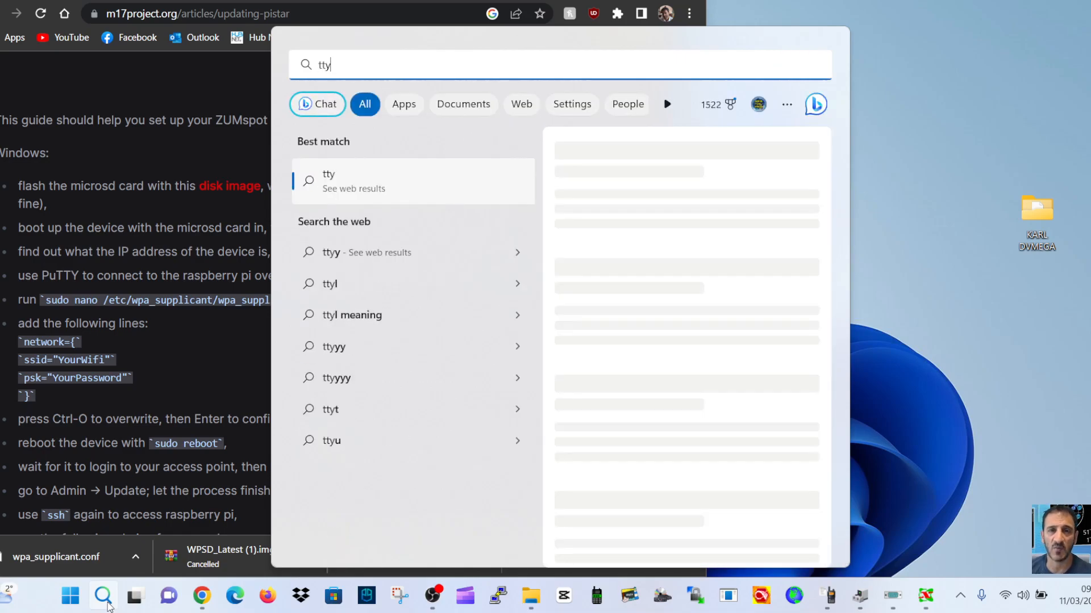
{"action": "type", "text": "puTTY"}
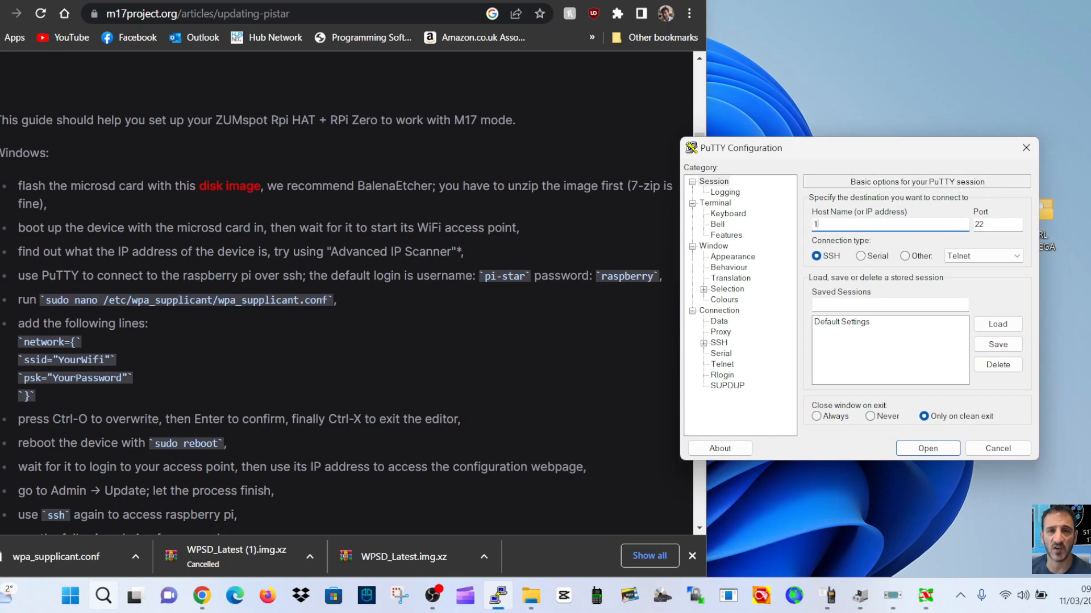
- Connect via SSH to 192.168.0.107 on port 22
{"action": "type", "text": "9"}
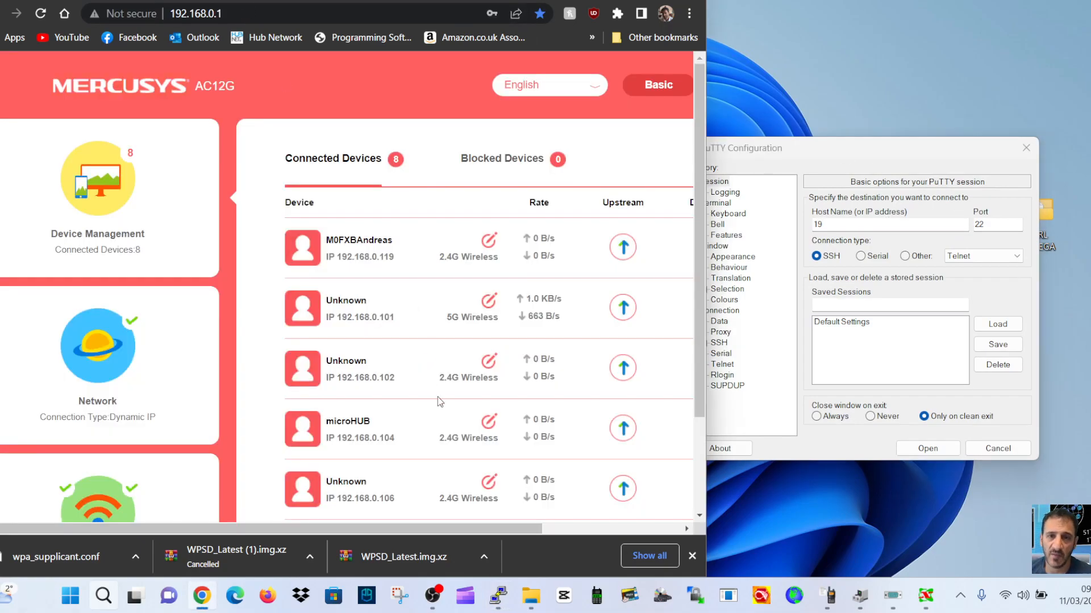
{"action": "scroll", "scroll_direction": "down", "scroll_amount": 3}
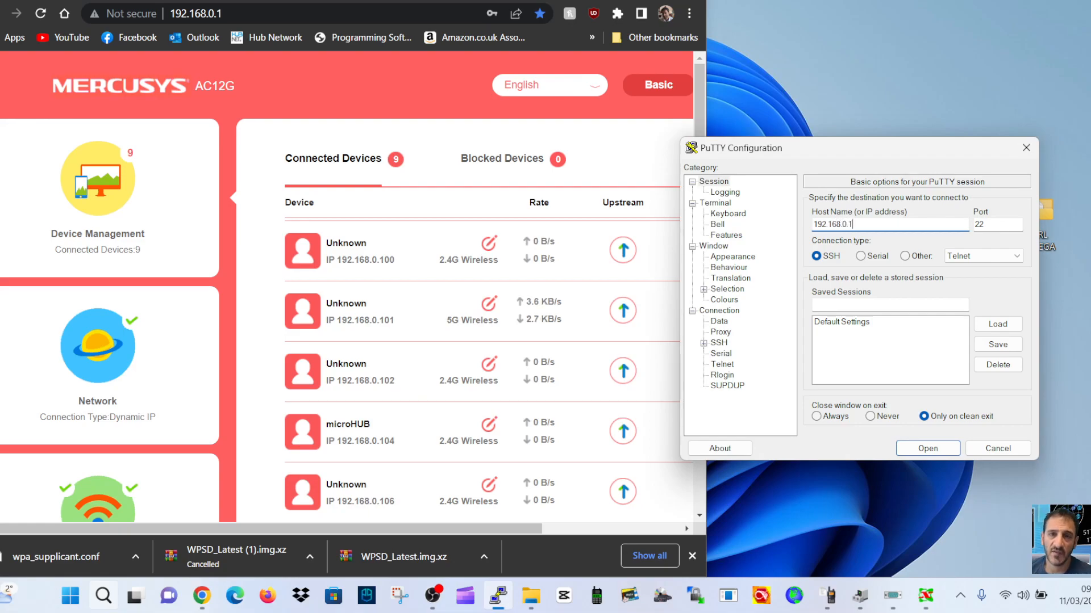
{"action": "type", "text": "7"}
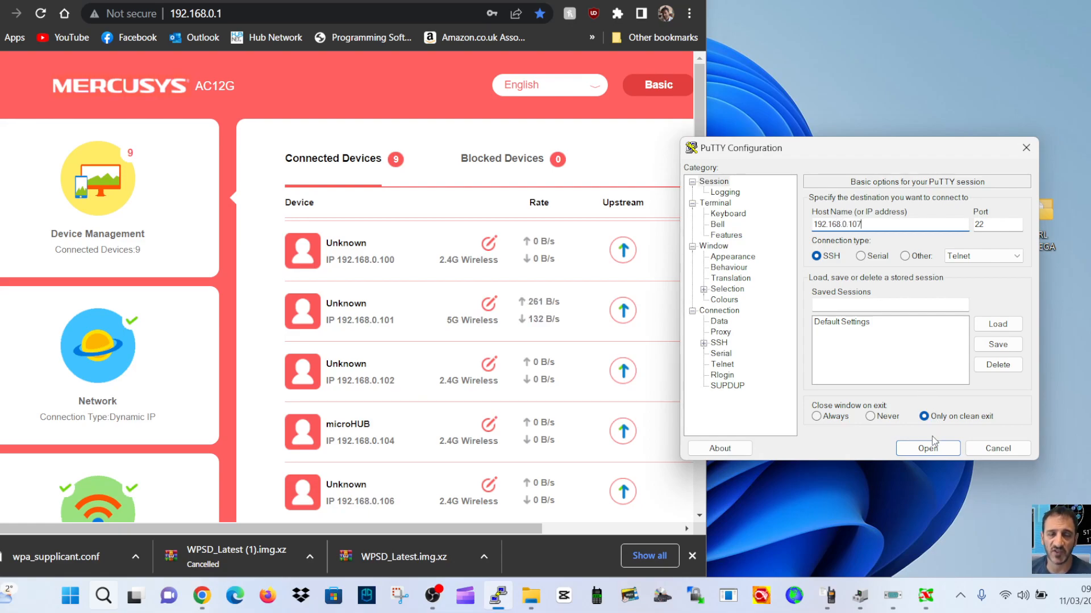
{"action": "left_click", "coordinate": [926, 448]}
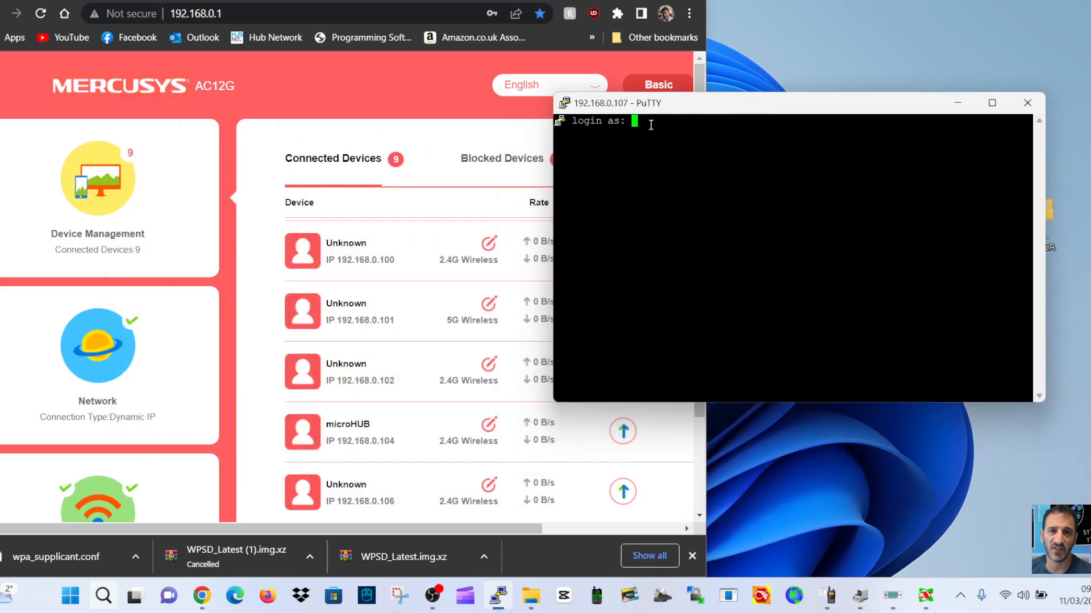
{"action": "type", "text": "pi"}
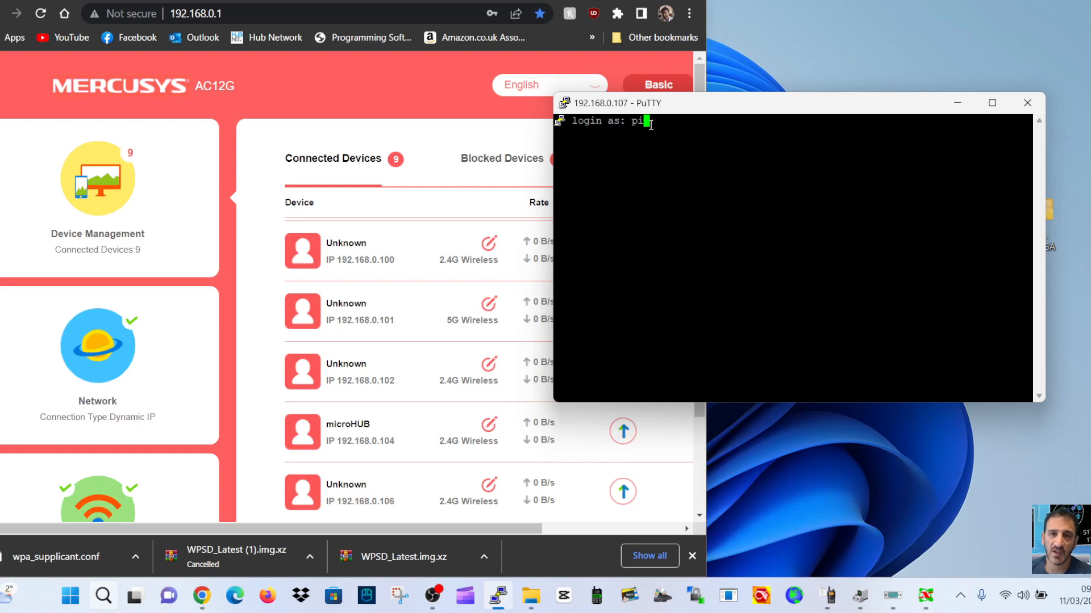
{"action": "type", "text": "-star"}
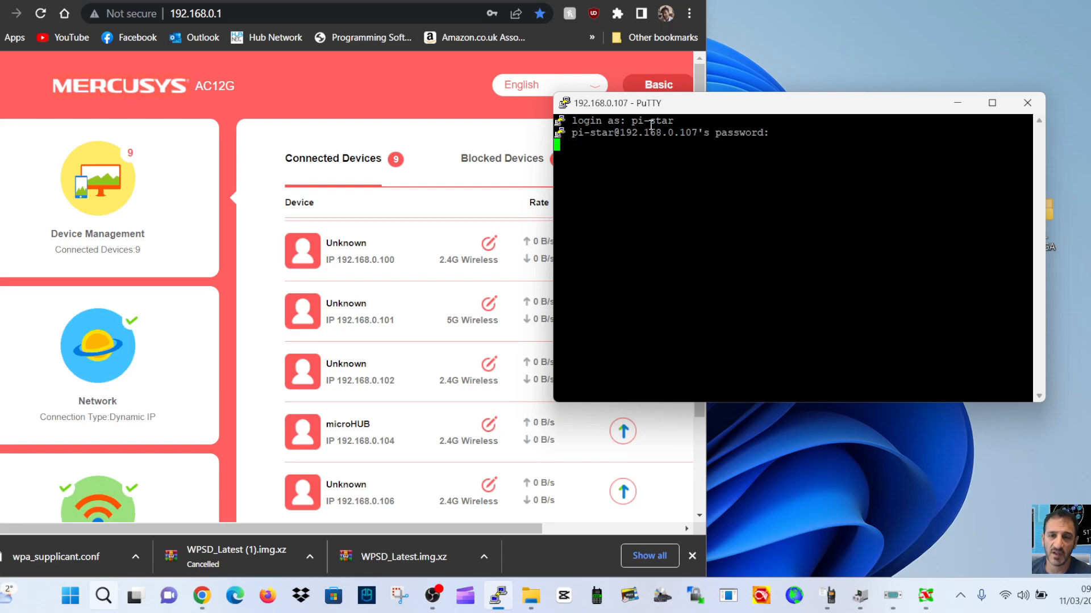
{"action": "key", "text": "Return"}
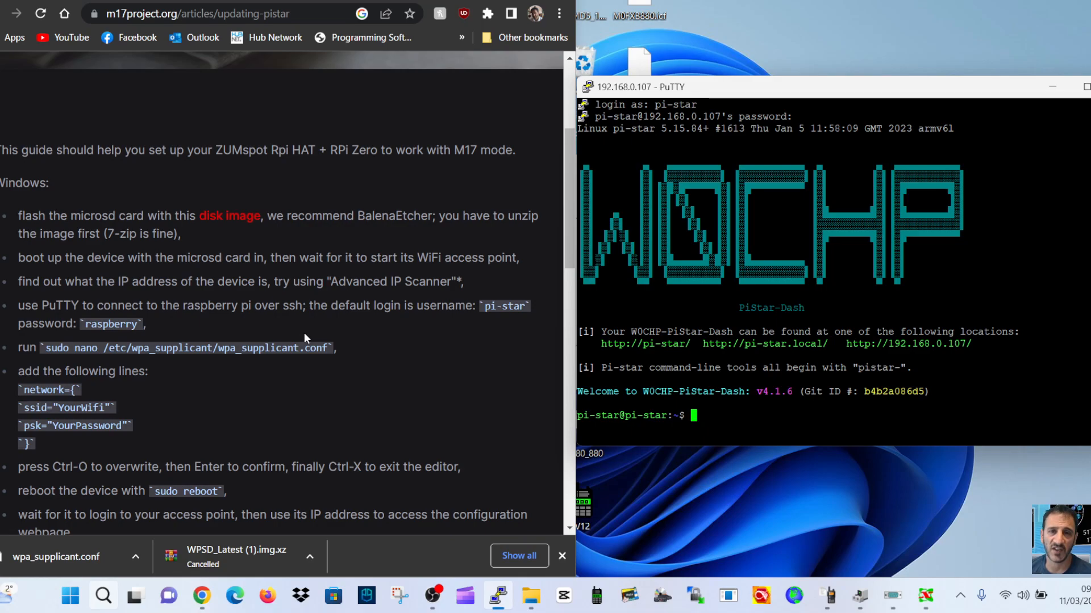
- Scroll the M17 guide to the rpi-rw, apt-get and git clone command chain
{"action": "scroll", "scroll_direction": "down", "scroll_amount": 3}
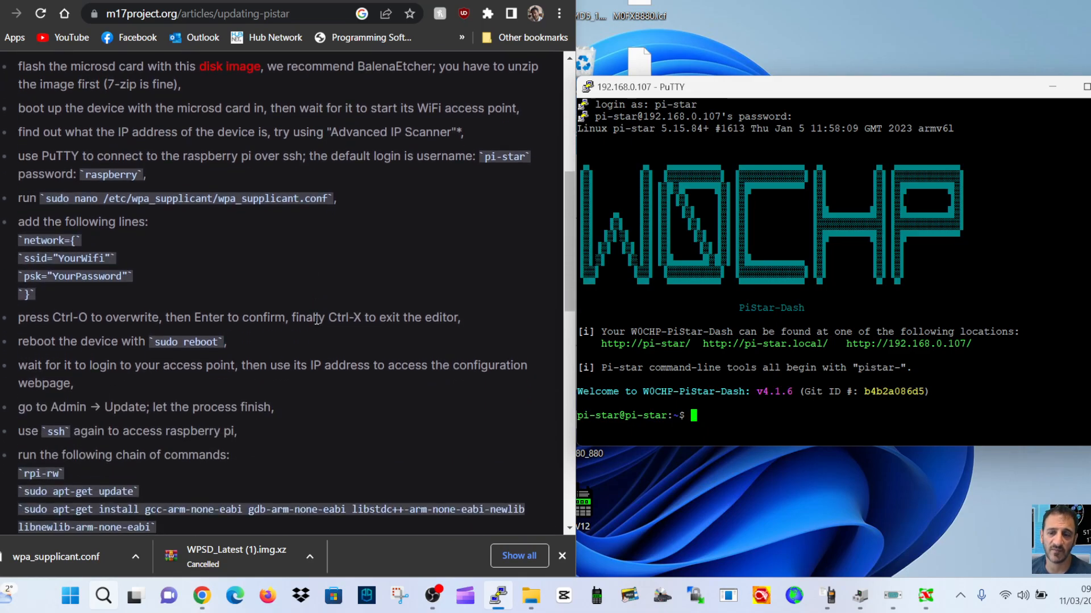
{"action": "scroll", "scroll_direction": "down", "scroll_amount": 3}
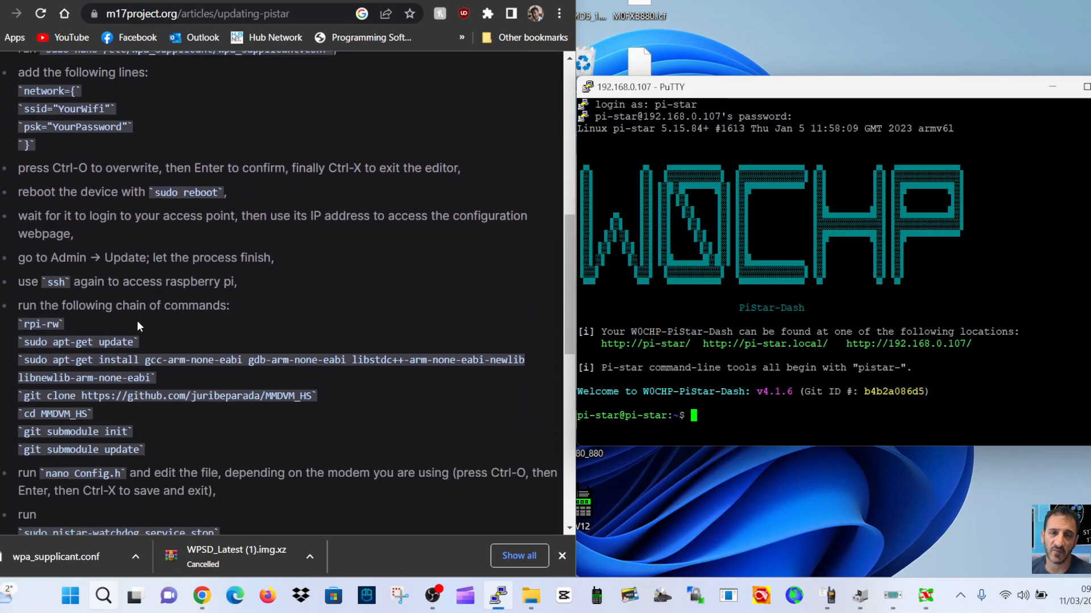
{"action": "scroll", "scroll_direction": "down", "scroll_amount": 3}
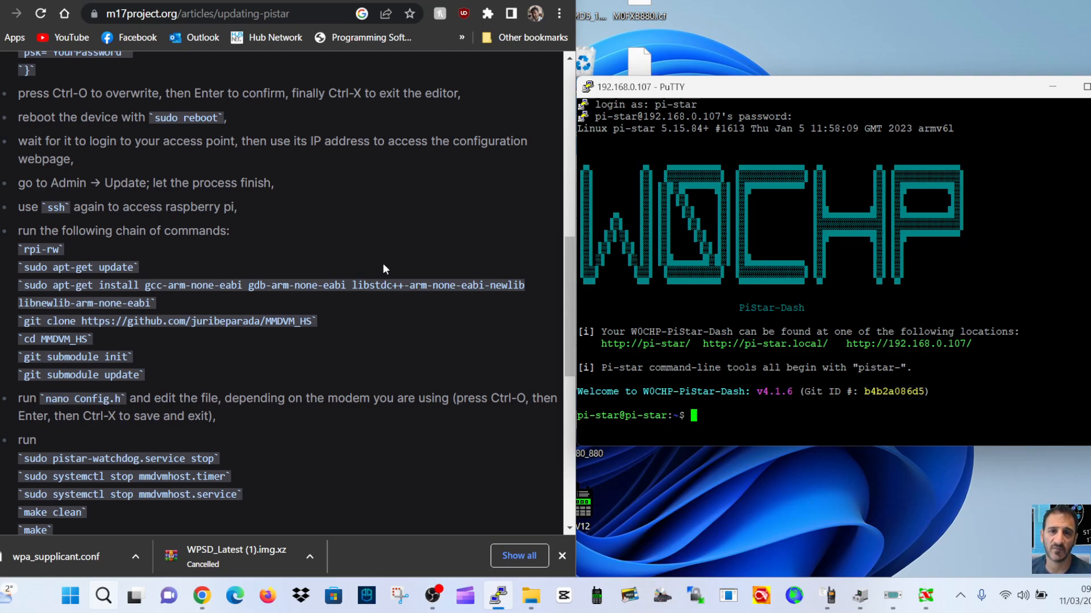
- Run rpi-rw, then paste and run 'sudo apt-get update' from the guide
{"action": "type", "text": "r"}
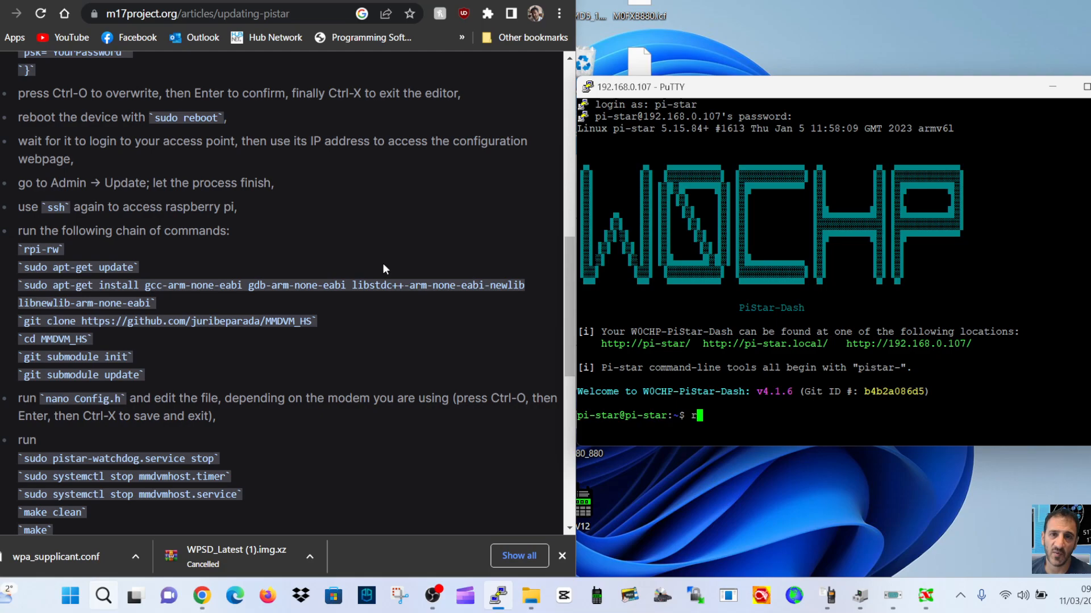
{"action": "type", "text": "rpi-rw"}
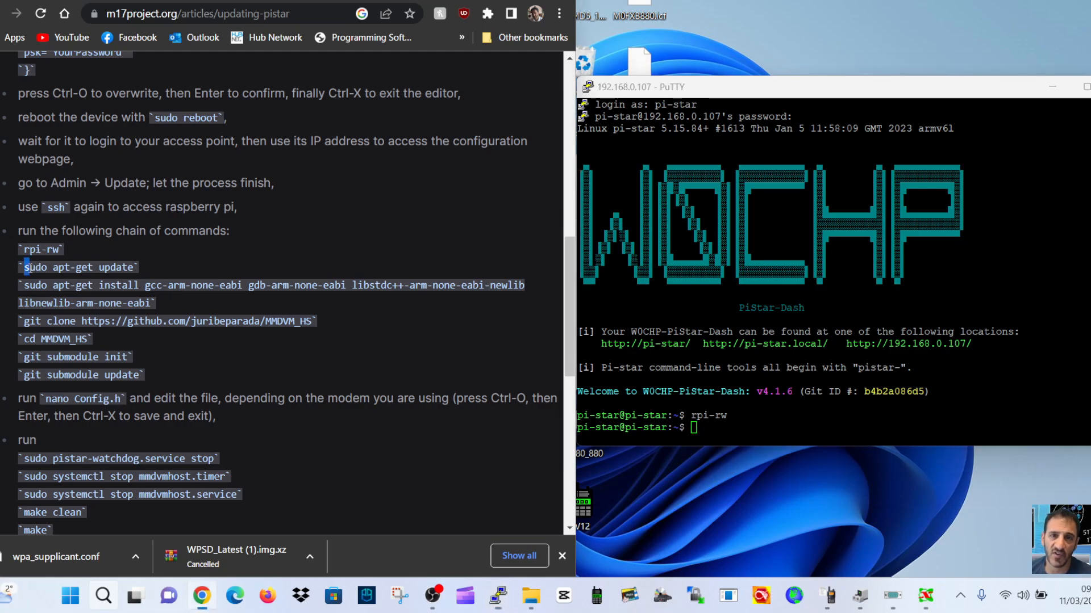
{"action": "double_click", "coordinate": [78, 267]}
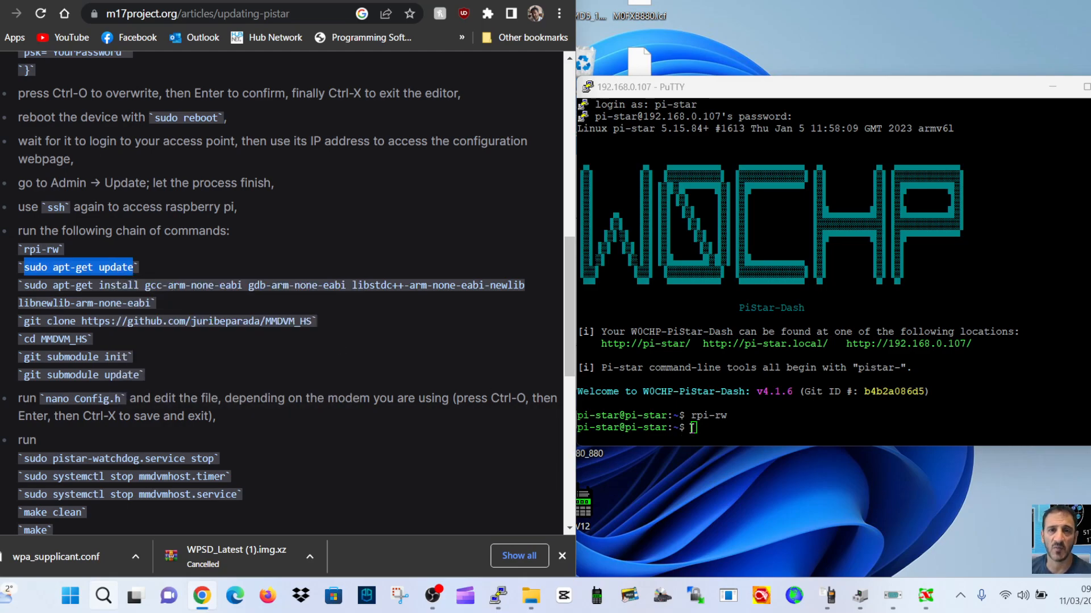
{"action": "type", "text": "sudo apt-get update"}
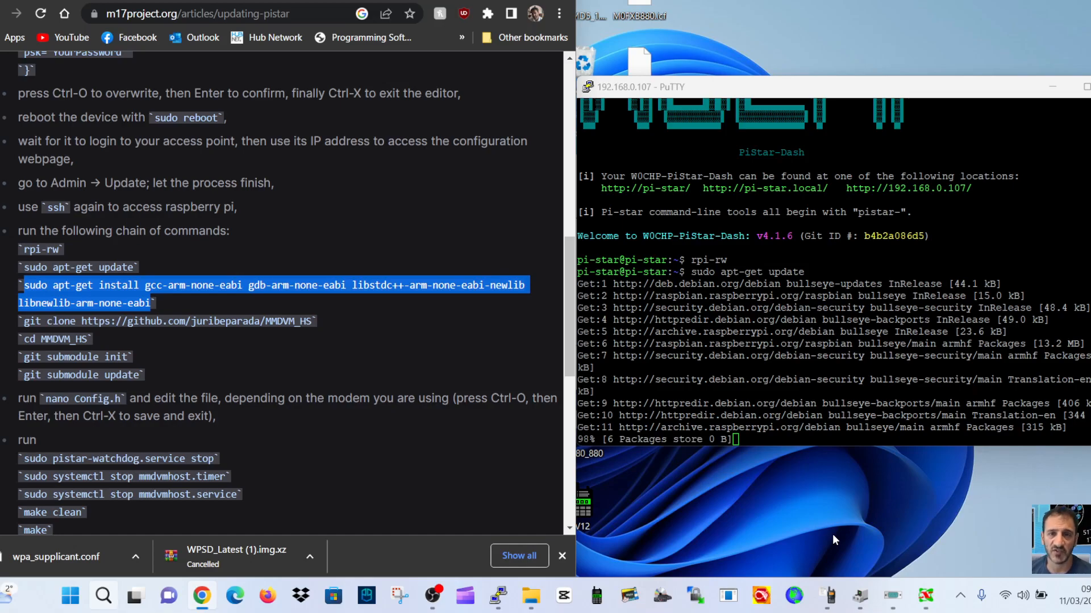
{"action": "mouse_move", "coordinate": [887, 552]}
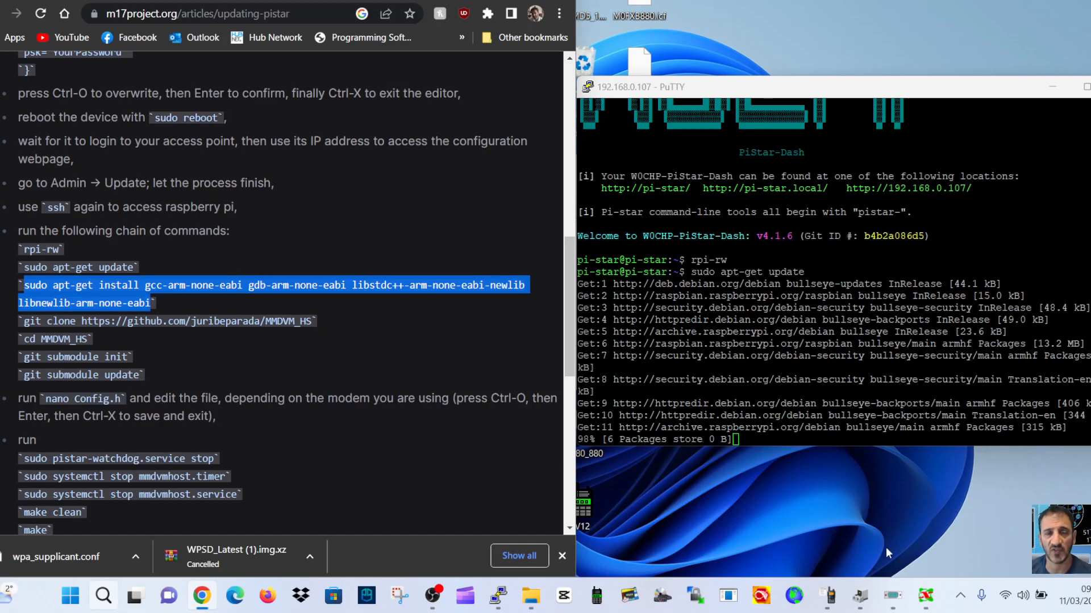
{"action": "mouse_move", "coordinate": [848, 544]}
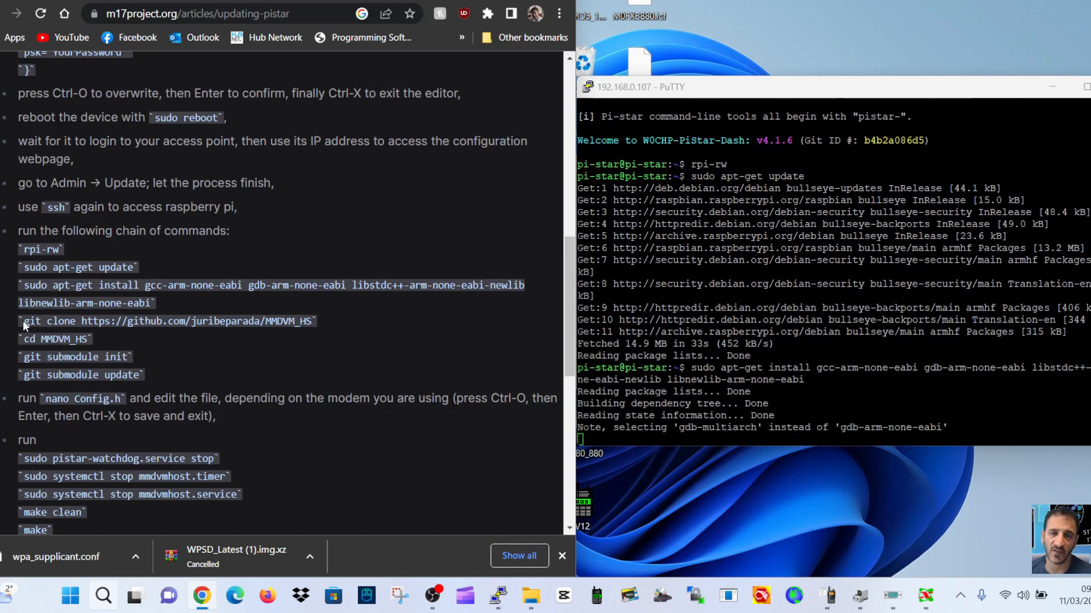
- Select the MMDVM_HS git clone command and answer y to install the toolchain packages
{"action": "left_click_drag", "start_coordinate": [23, 320], "coordinate": [313, 320]}
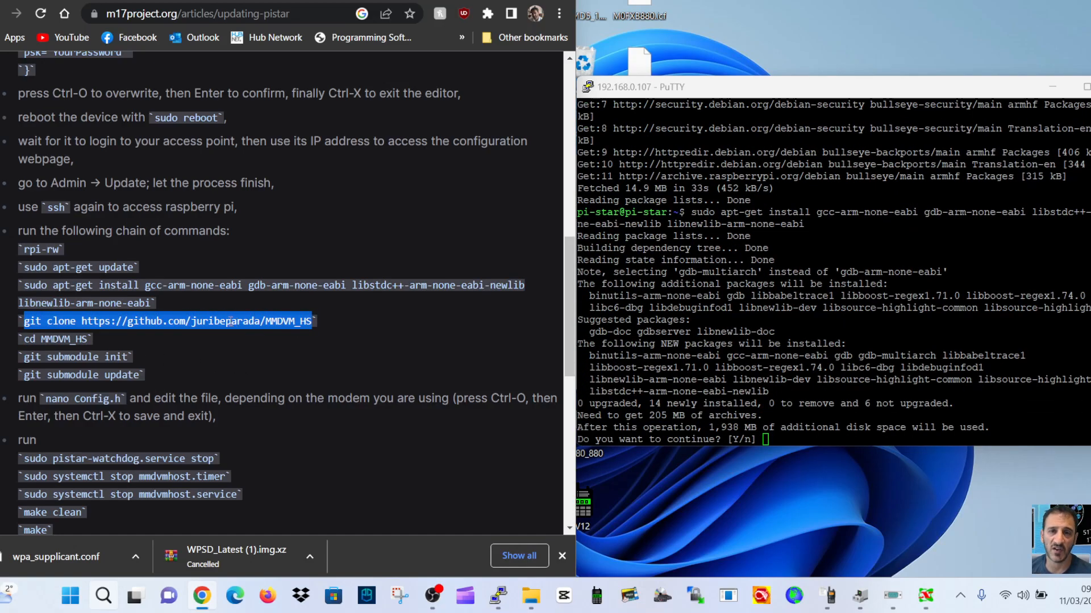
{"action": "mouse_move", "coordinate": [381, 374]}
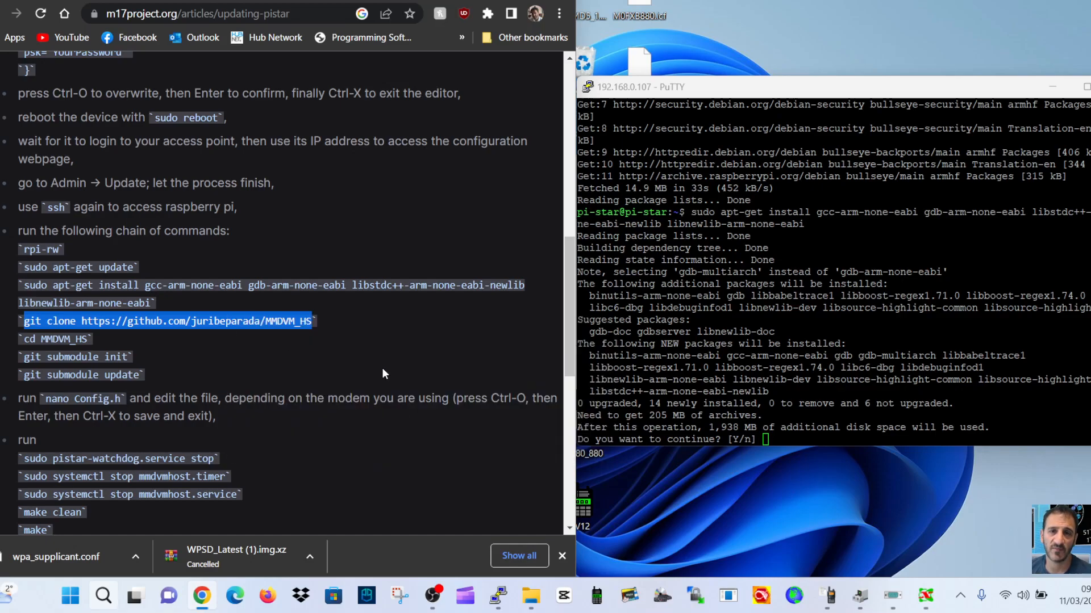
{"action": "mouse_move", "coordinate": [381, 355]}
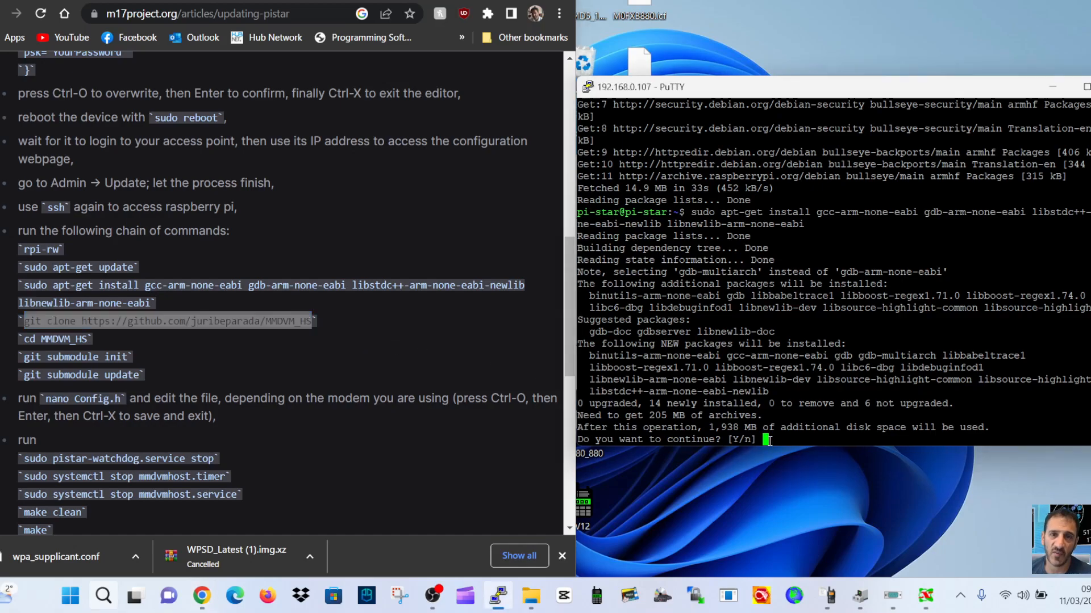
{"action": "type", "text": "y"}
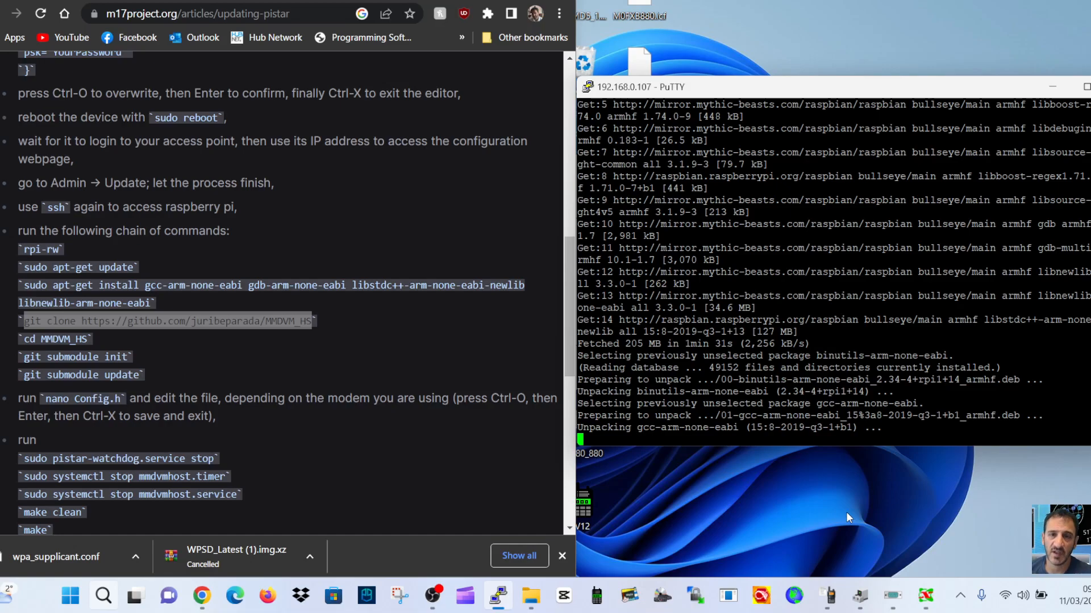
{"action": "mouse_move", "coordinate": [1029, 387]}
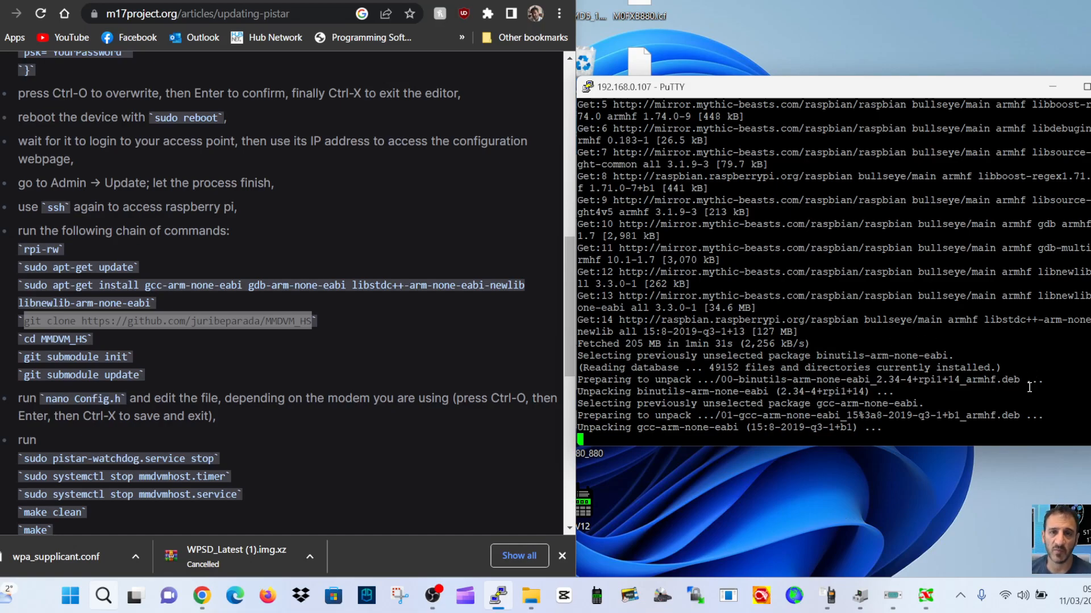